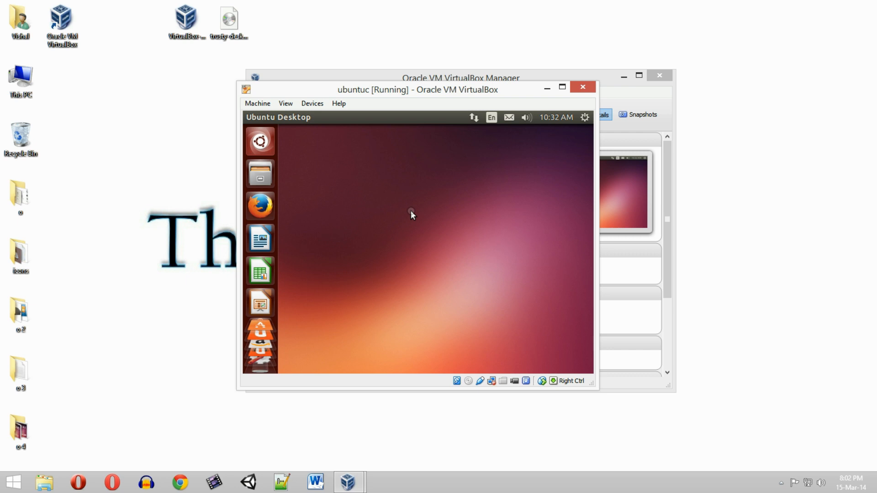
mouse_move(401, 196)
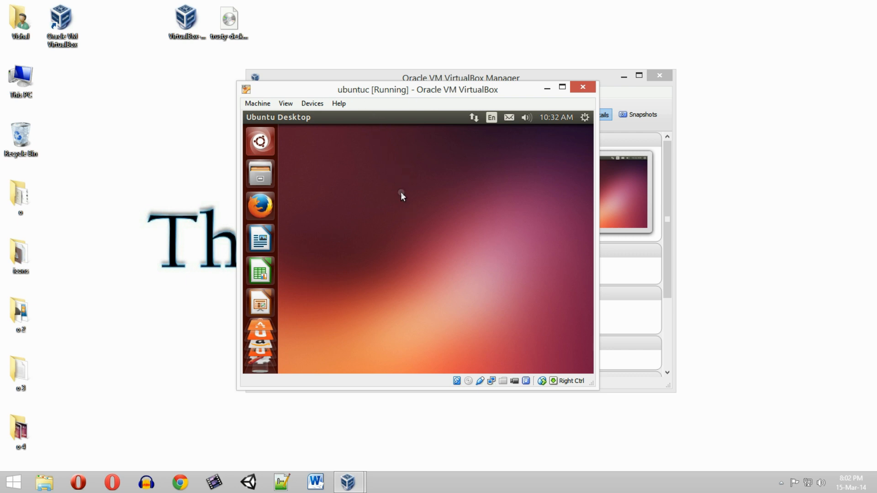
mouse_move(305, 123)
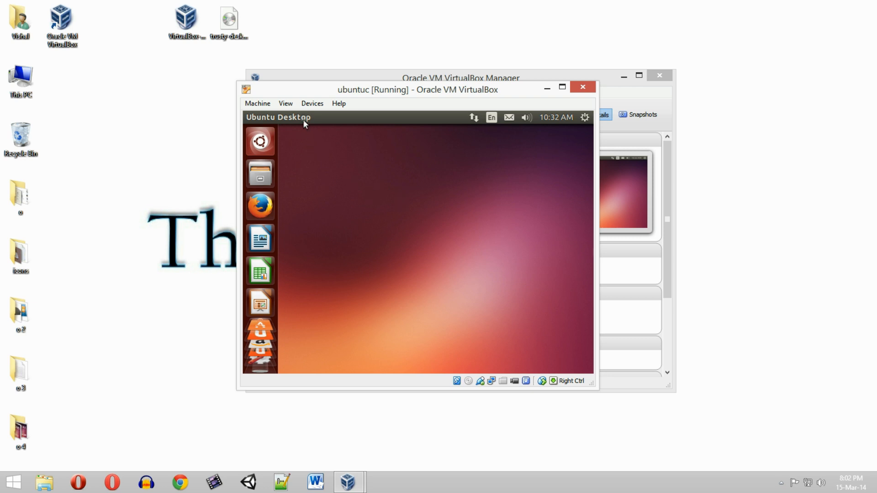
Insert the Guest Additions CD image into the running Ubuntu VM from the Devices menu
click(312, 104)
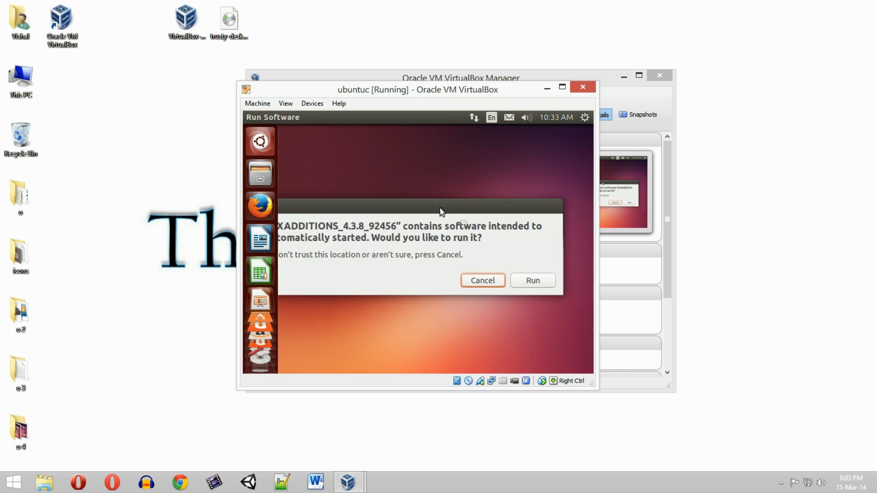
Run the Guest Additions autorun software and authenticate with the user password
click(532, 280)
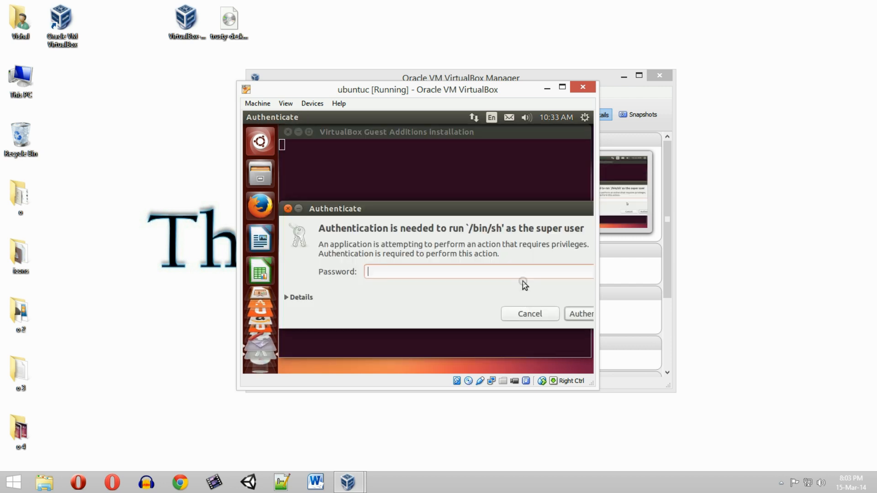
text(password)
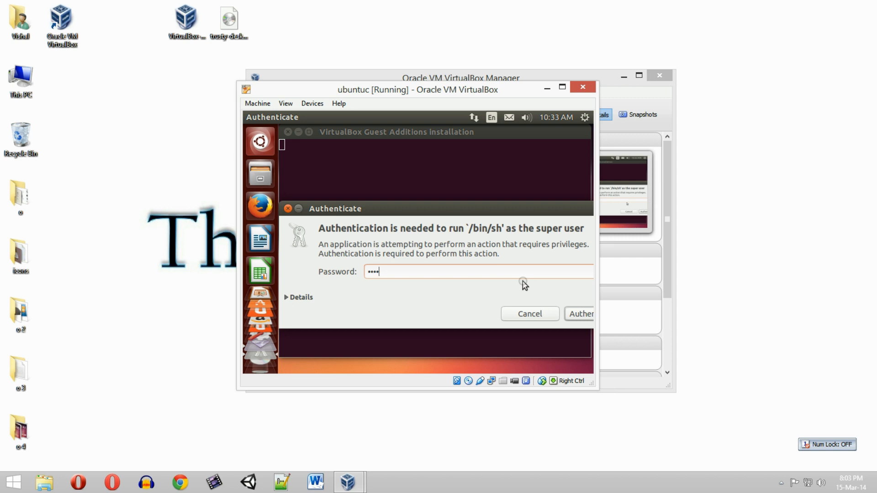
click(580, 314)
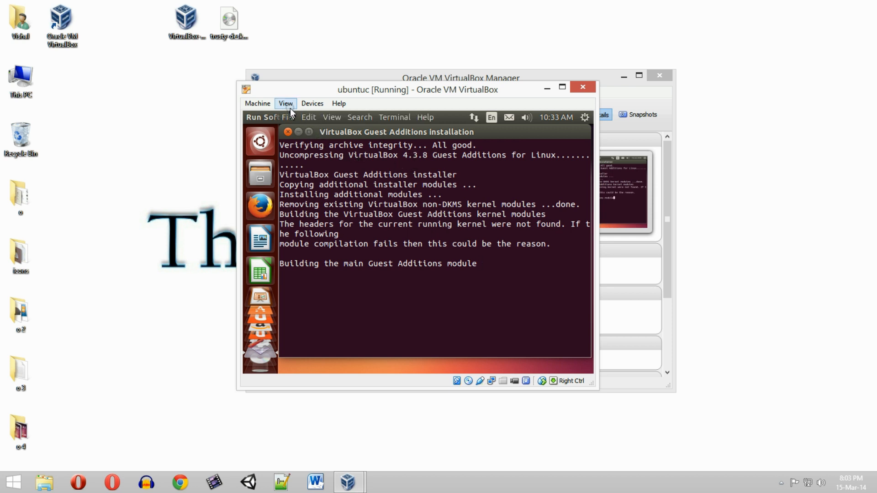
Switch the Ubuntu VM window to fullscreen through View > Switch to Fullscreen
click(311, 104)
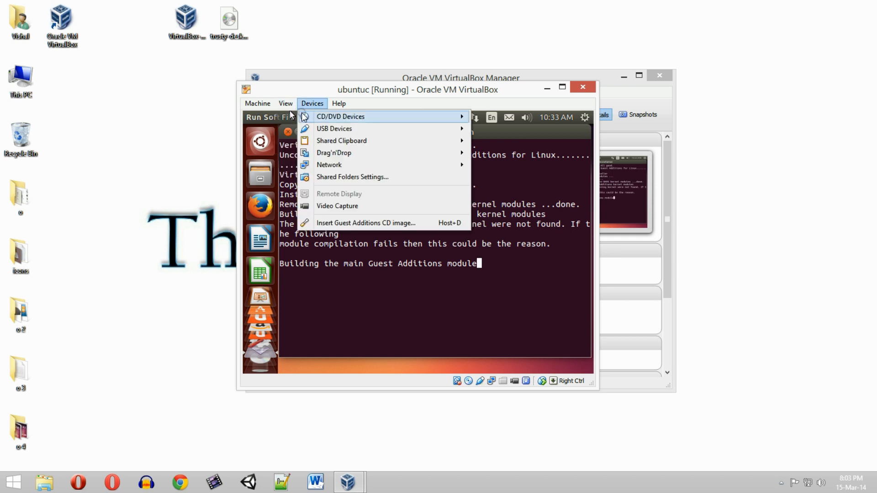
click(285, 104)
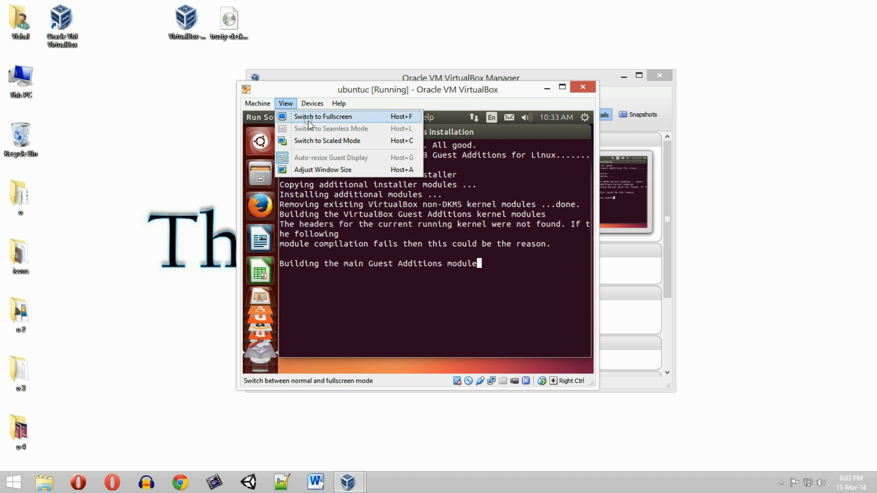
mouse_move(327, 140)
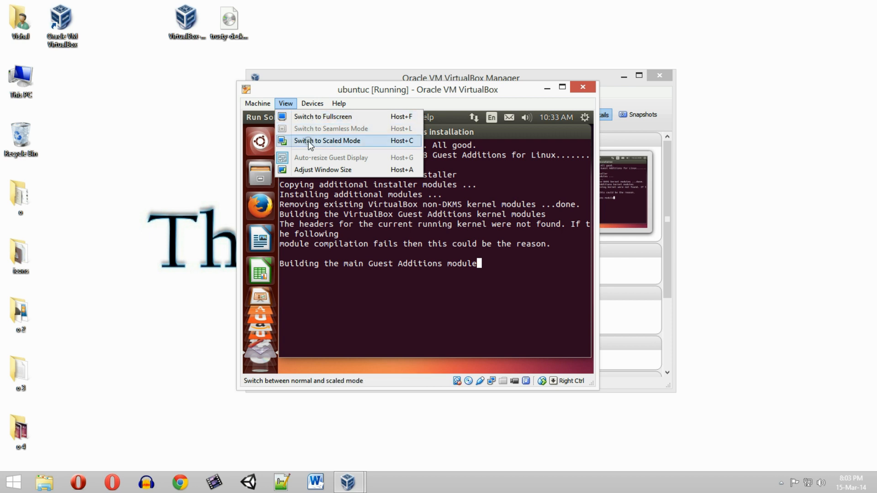
click(322, 116)
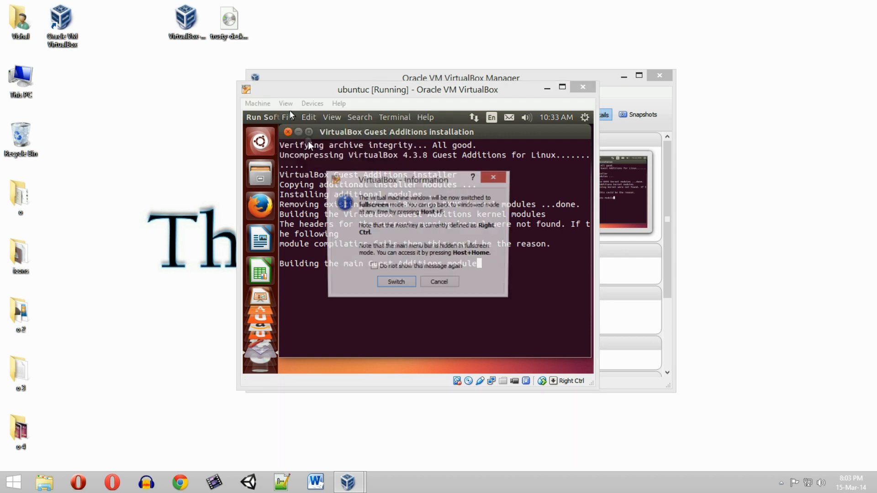
click(396, 282)
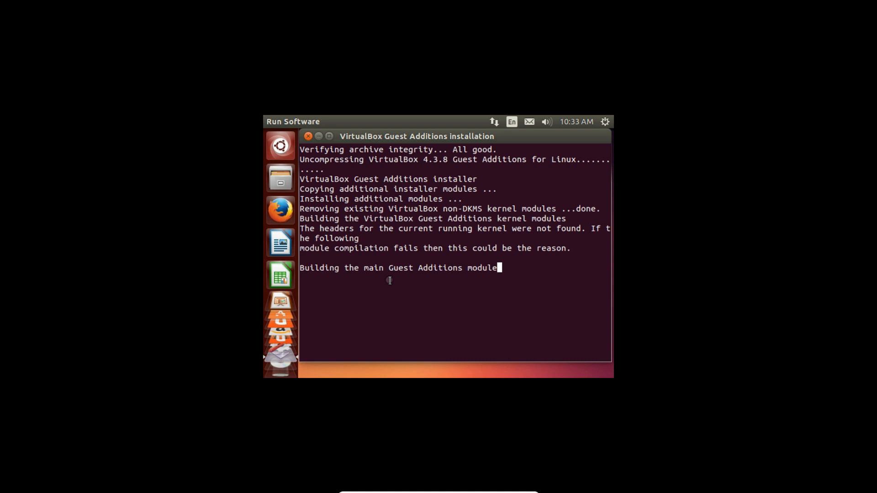
mouse_move(280, 181)
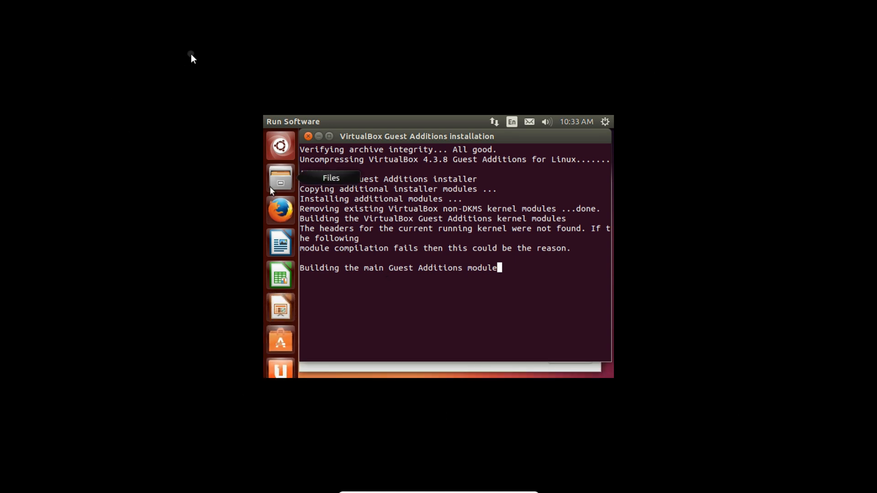
mouse_move(301, 416)
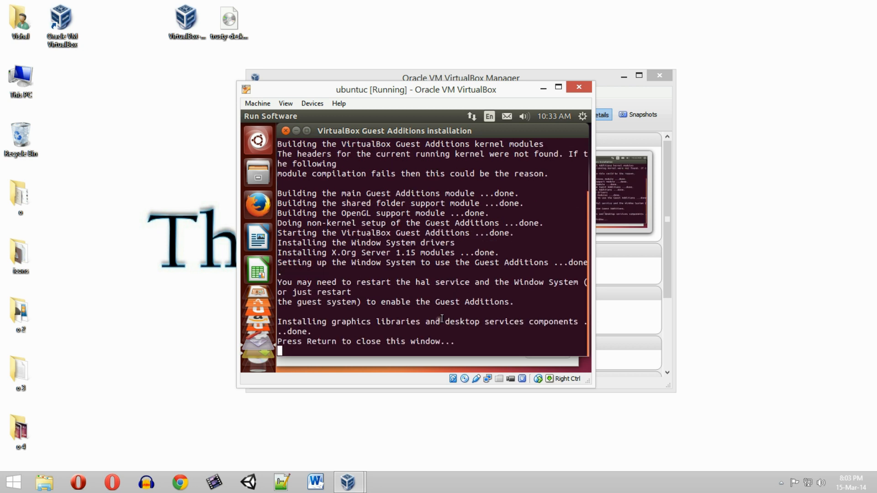
Close the finished installer and language notice, then shut down Ubuntu from the gear menu
key(Return)
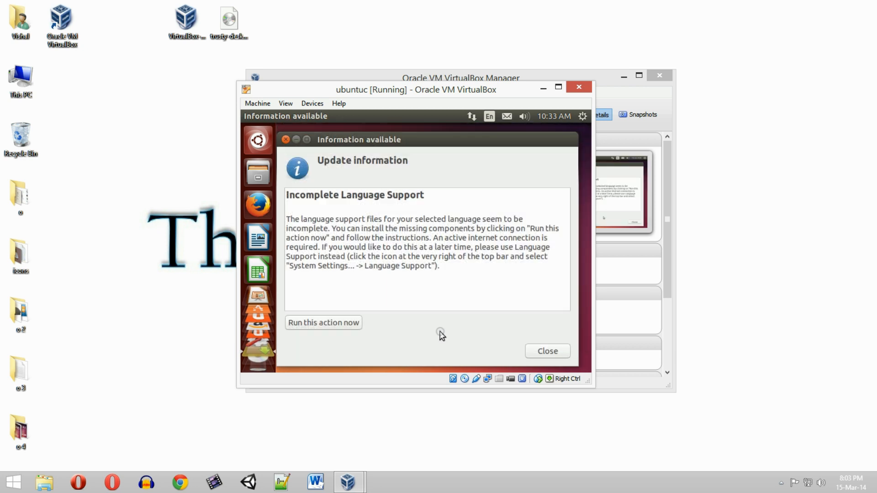
click(546, 350)
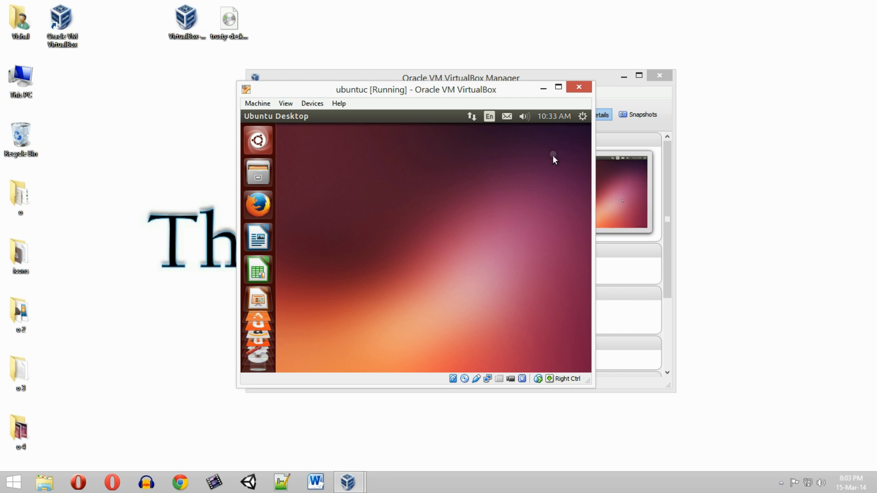
click(582, 115)
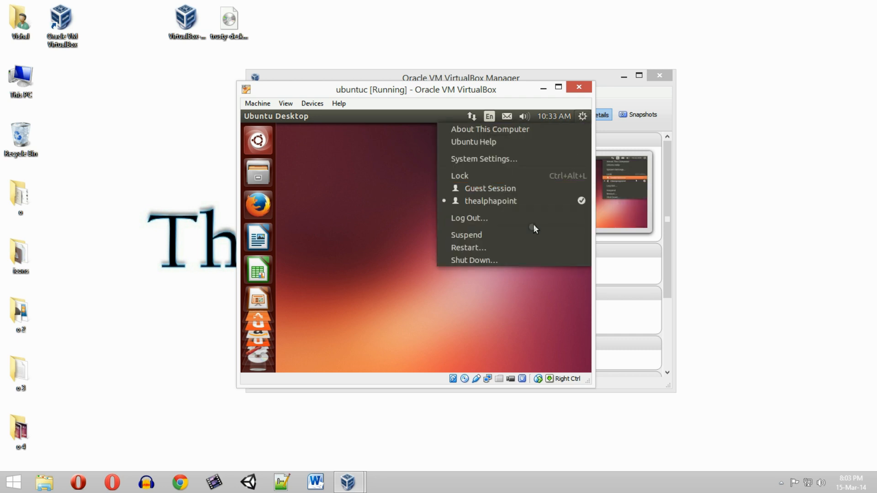
click(473, 259)
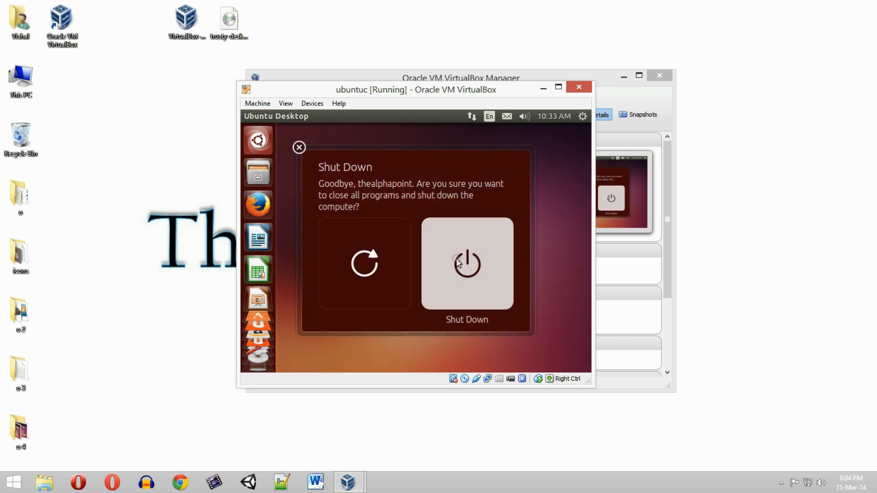
click(466, 263)
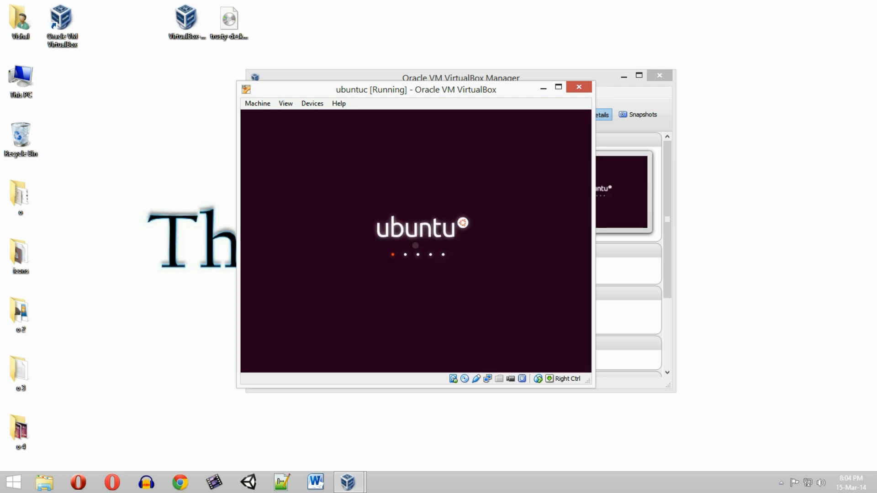
Start ubuntuc from the VirtualBox Manager and confirm switching it to fullscreen
click(578, 86)
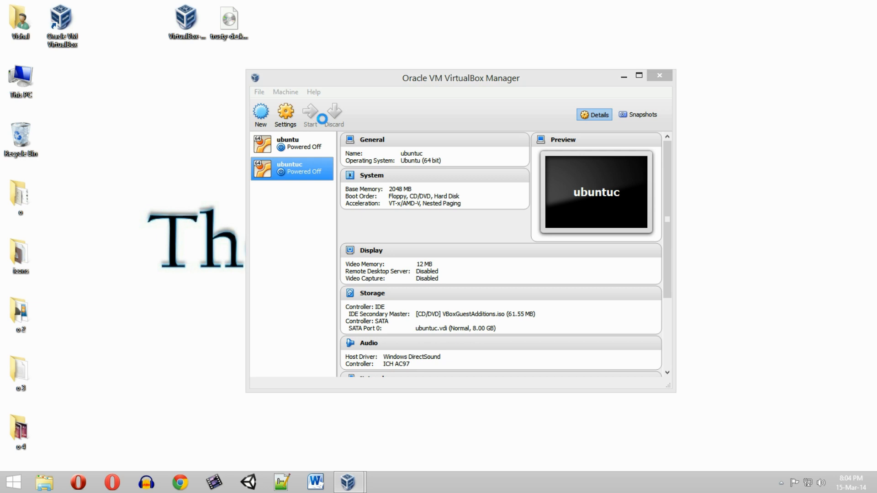
click(310, 114)
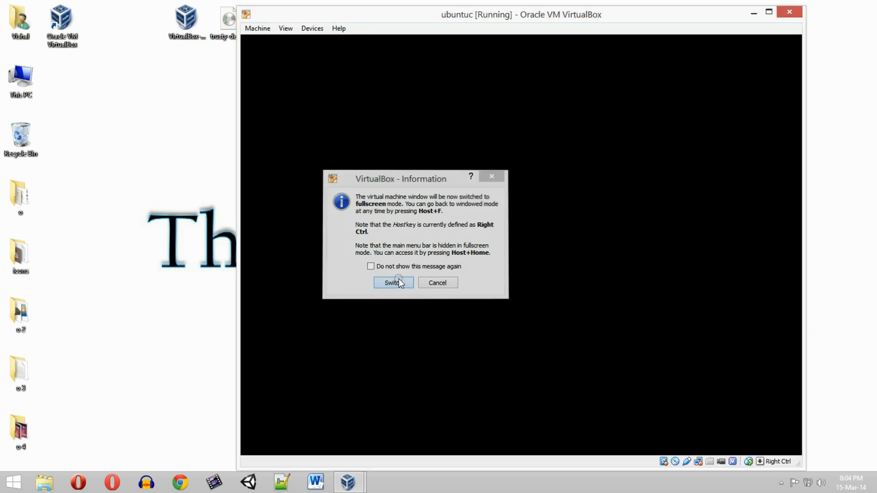
click(392, 283)
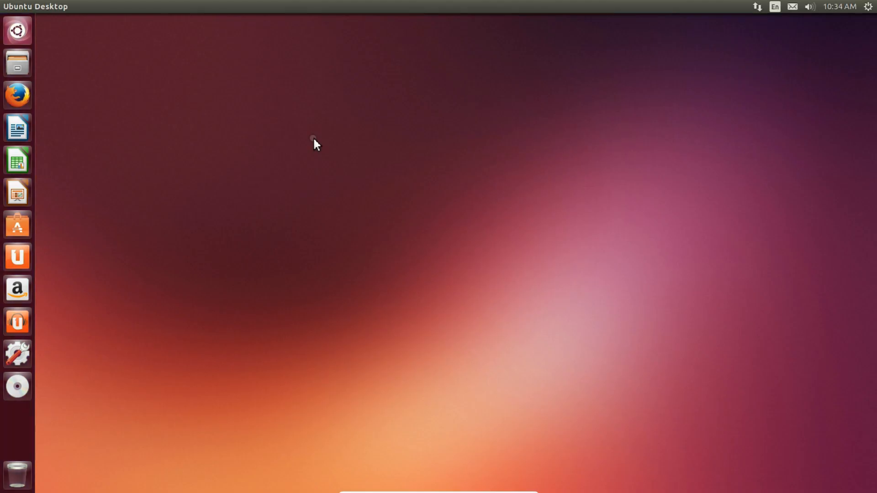
mouse_move(185, 416)
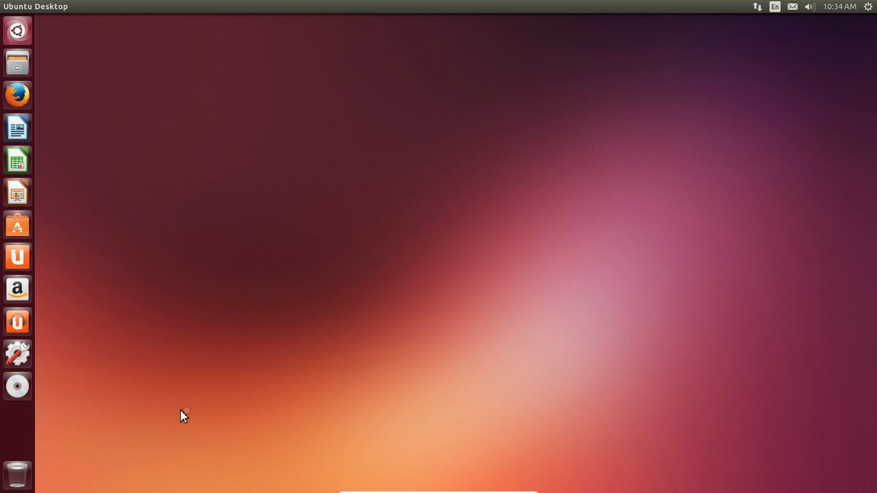
View Ubuntu's System Settings Details showing 14.04 LTS, then open the top-bar session menu
click(17, 30)
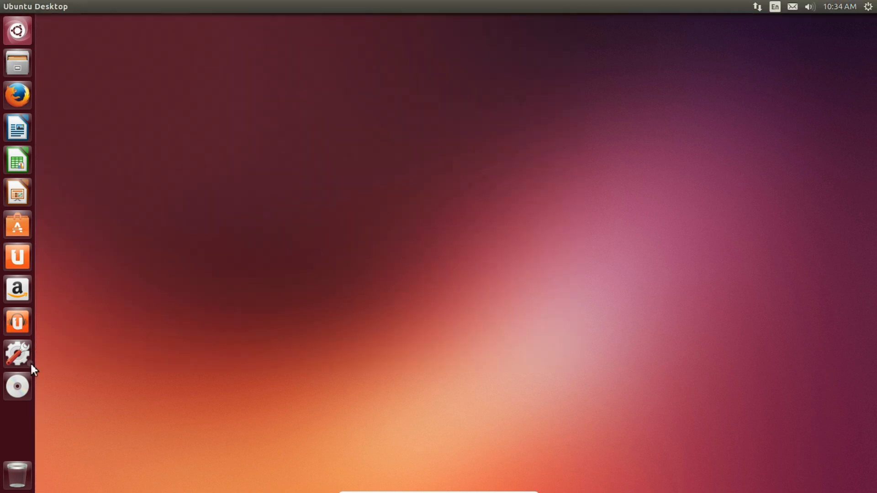
click(16, 353)
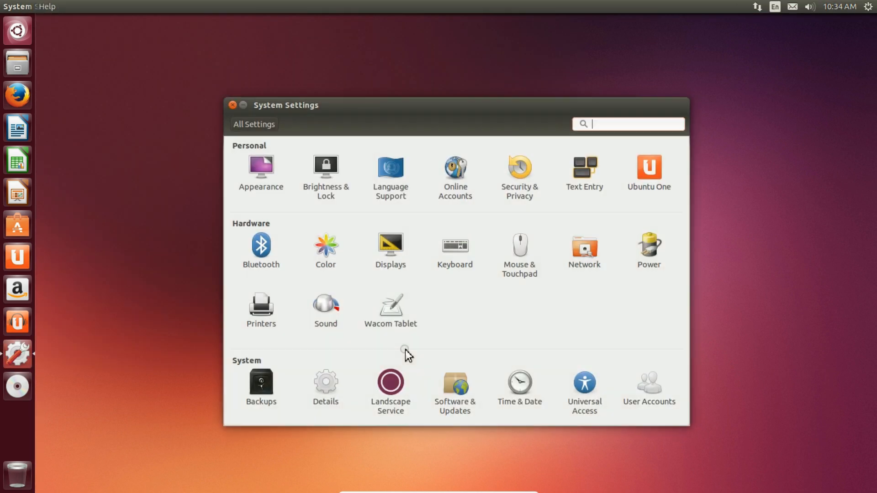
click(325, 388)
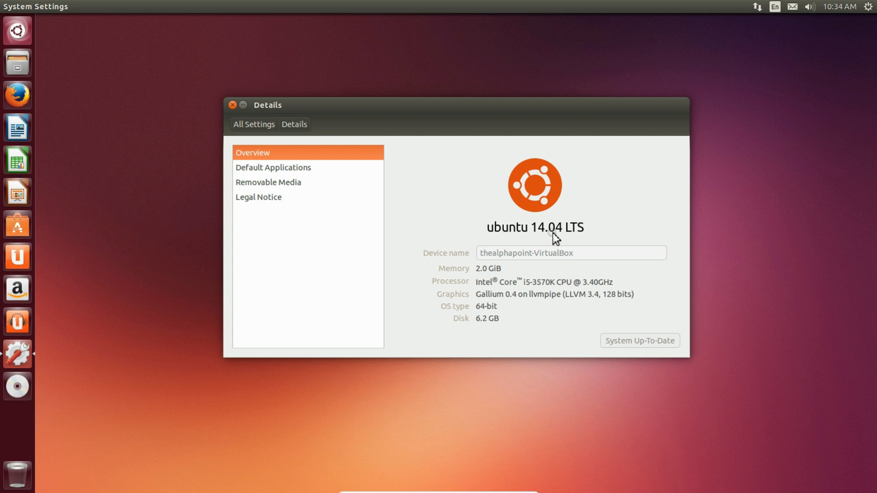
mouse_move(523, 280)
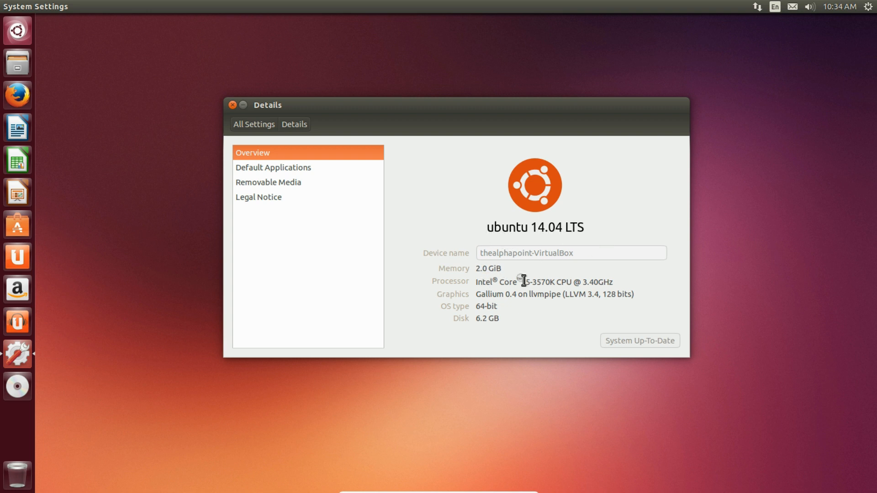
mouse_move(514, 297)
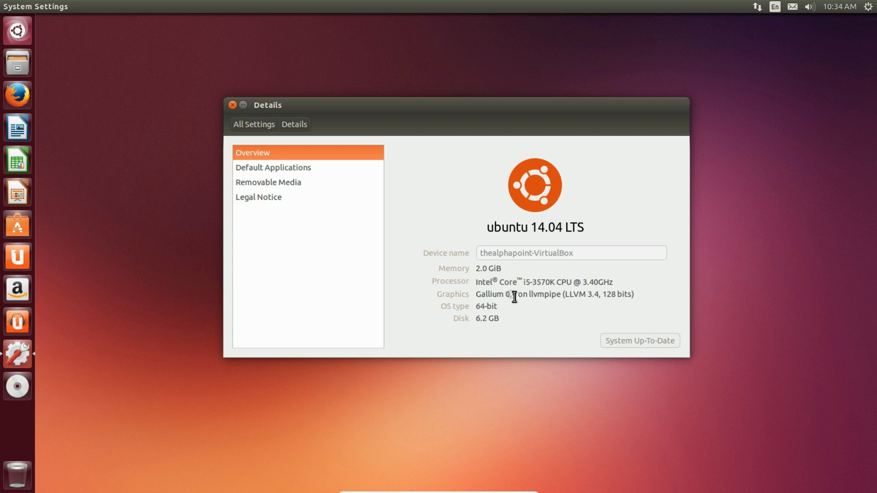
mouse_move(528, 306)
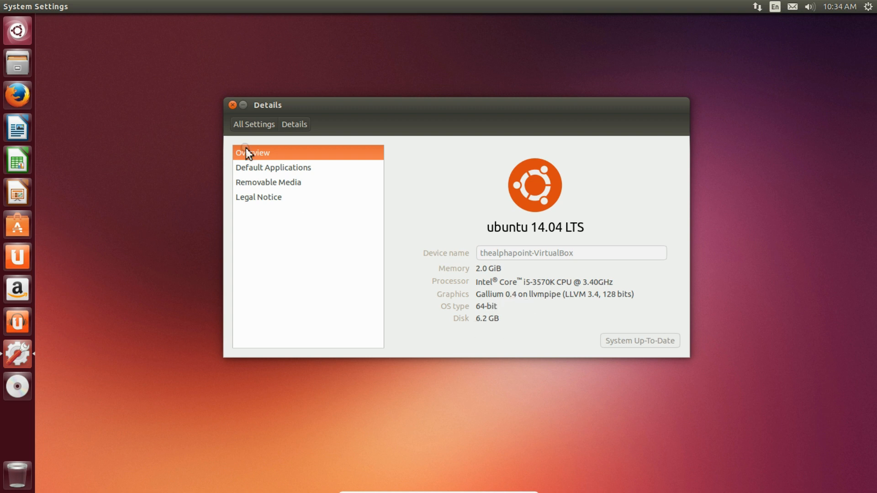
click(17, 30)
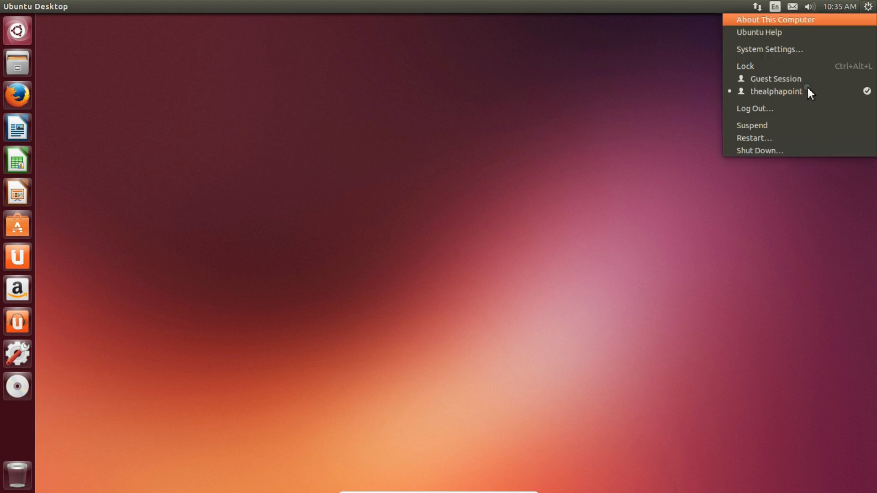
Shut down the Ubuntu guest and return to the VirtualBox Manager
click(505, 273)
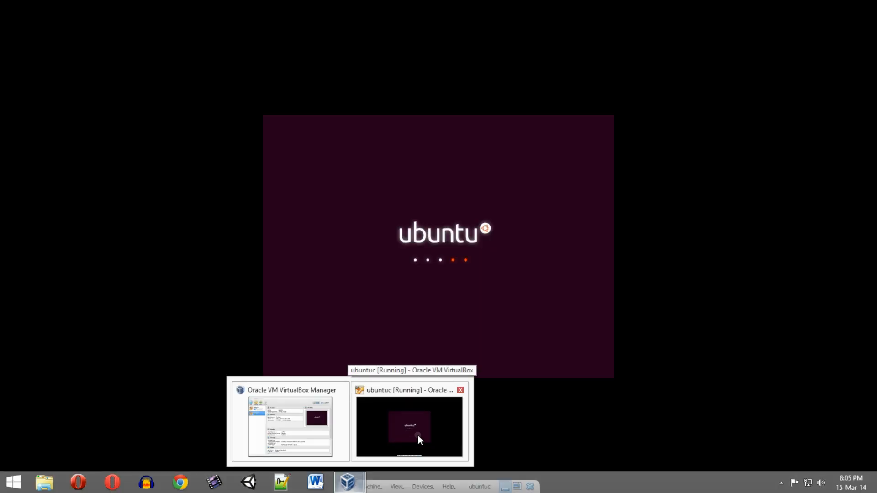
click(289, 425)
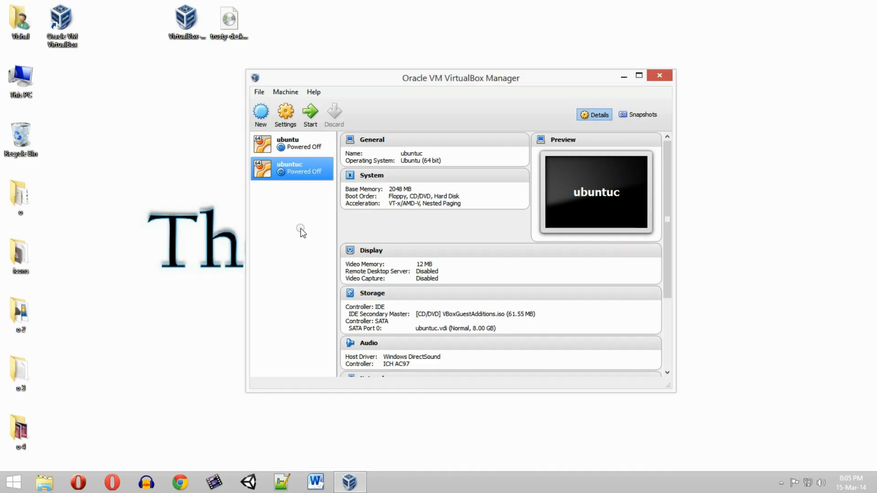
Set ubuntuc's base memory to 3097 MB and processors to 2, and save
click(285, 116)
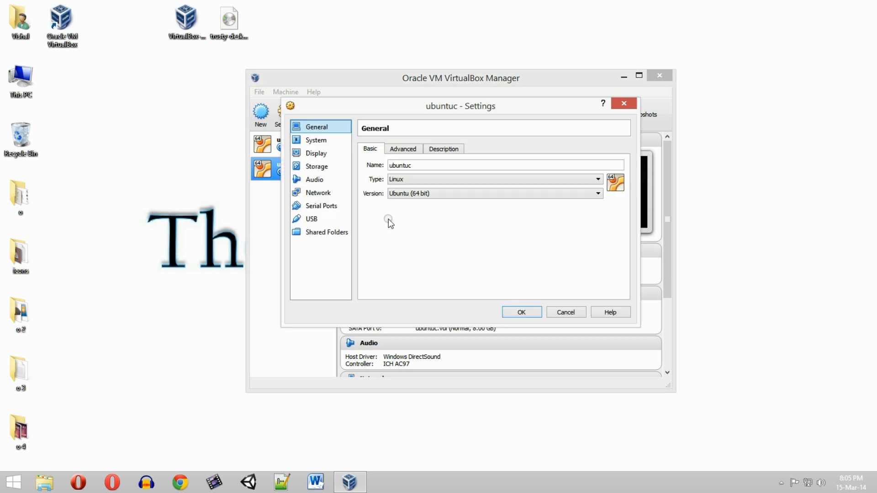
click(316, 140)
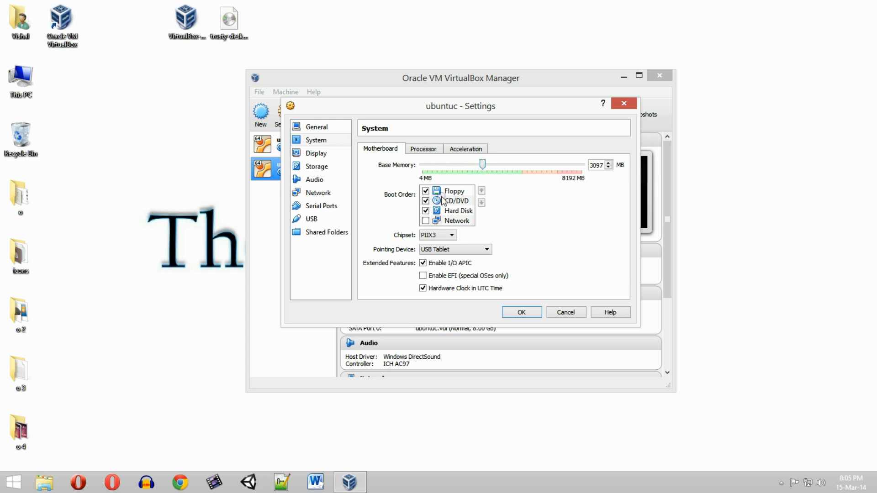
click(422, 149)
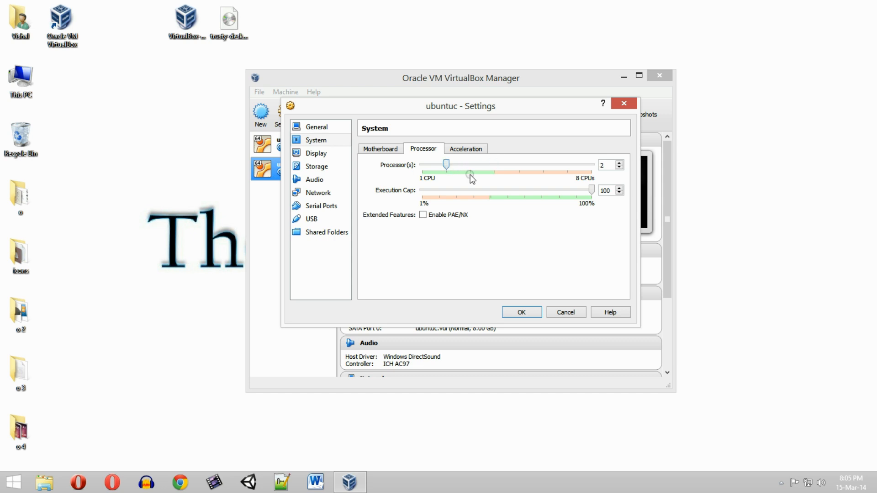
click(521, 312)
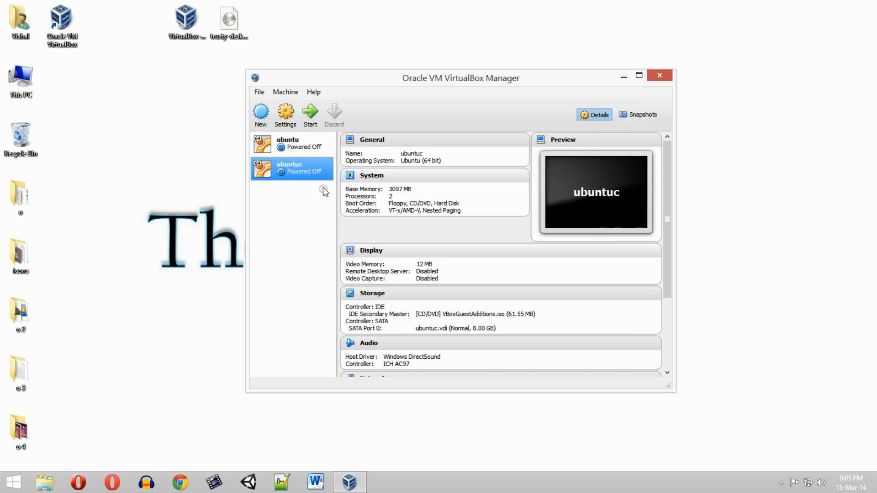
click(285, 115)
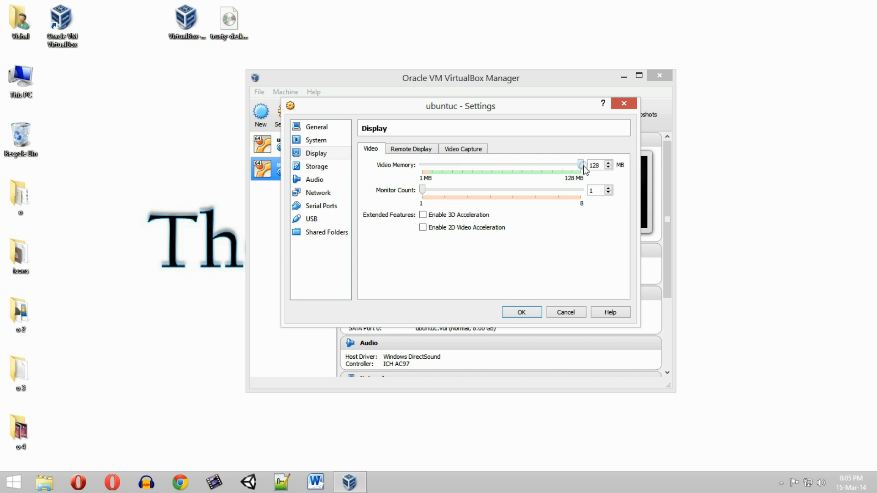
Set video memory to 128 MB, review General, Storage, Network and Shared Folders, and save
click(315, 126)
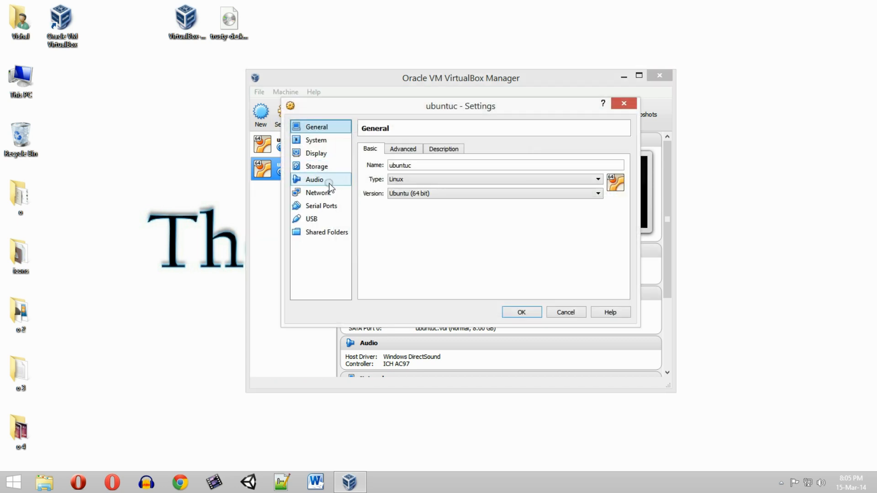
click(316, 166)
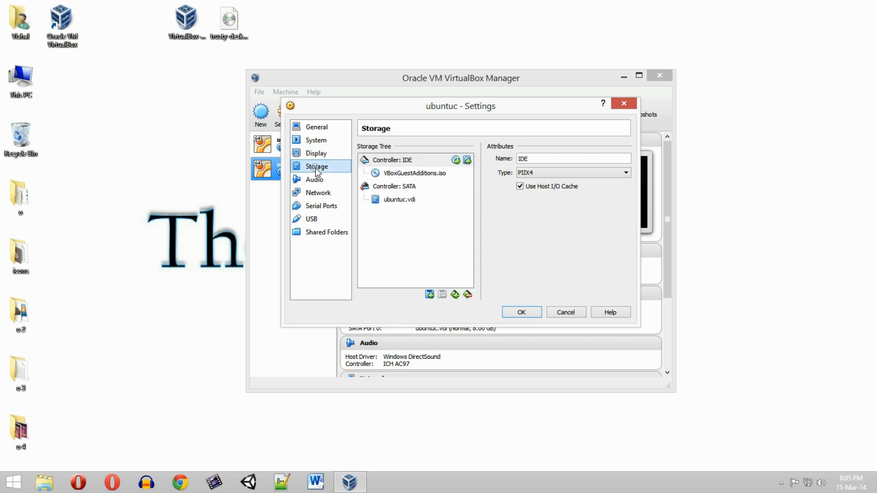
click(316, 126)
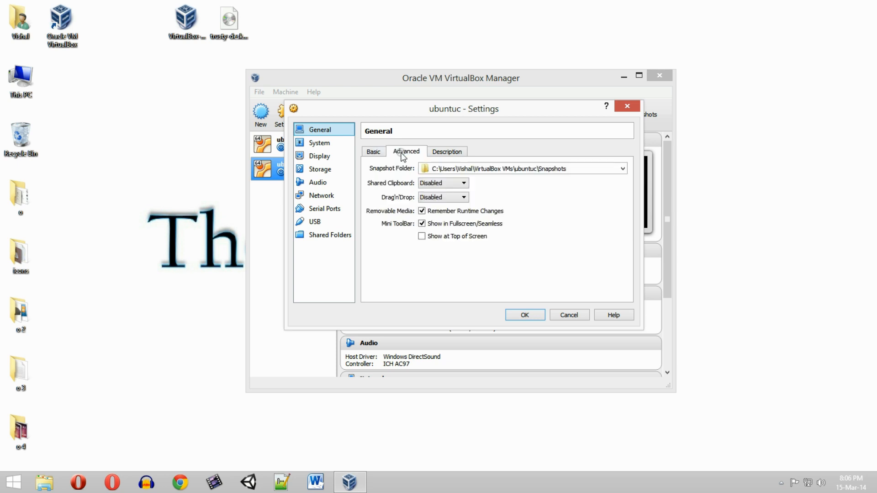
click(321, 195)
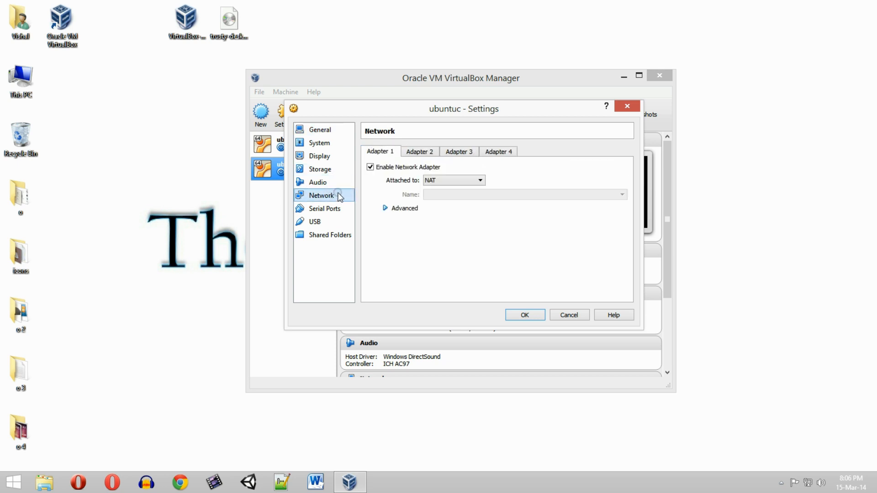
mouse_move(323, 208)
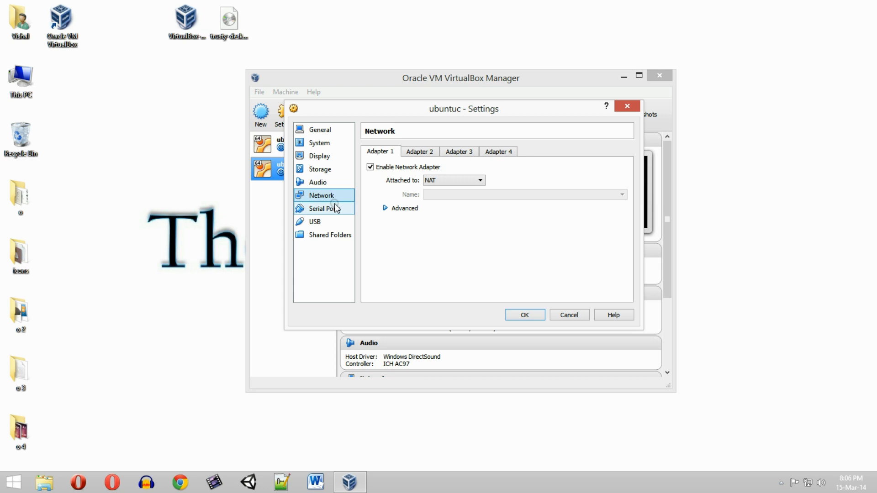
click(330, 234)
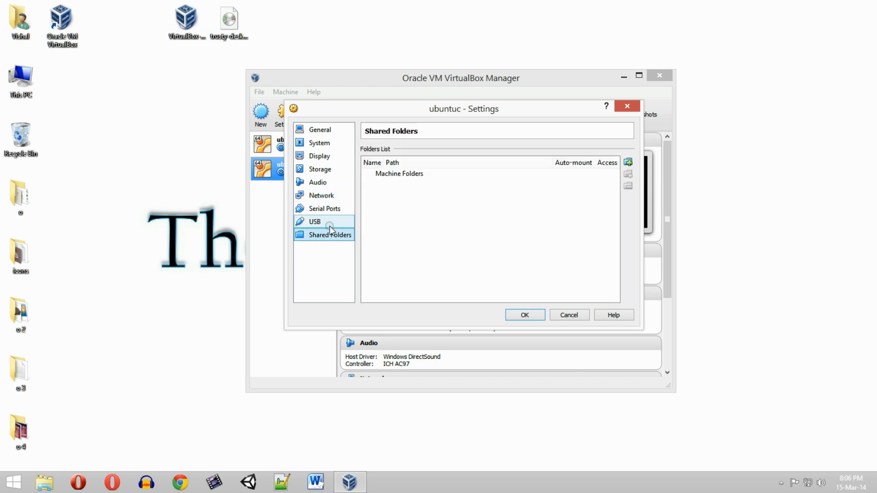
click(321, 195)
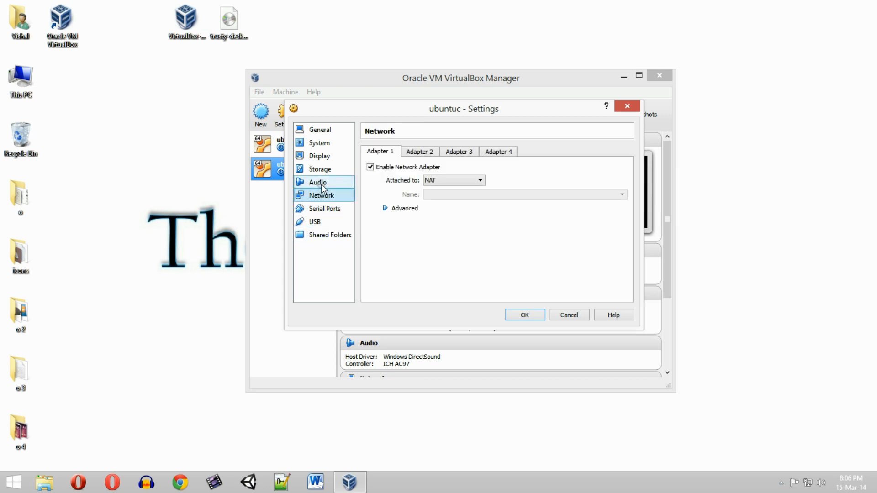
click(524, 314)
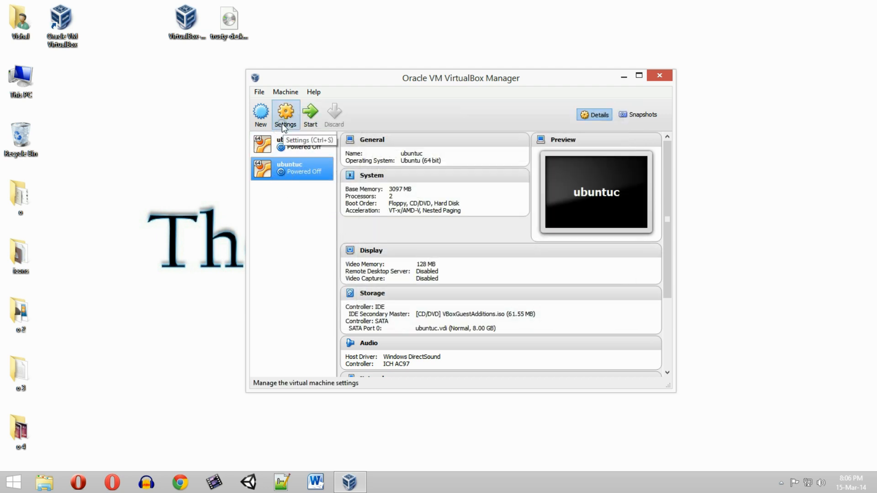
Start ubuntuc, dismiss the fullscreen information message, and open the View menu after boot
click(310, 115)
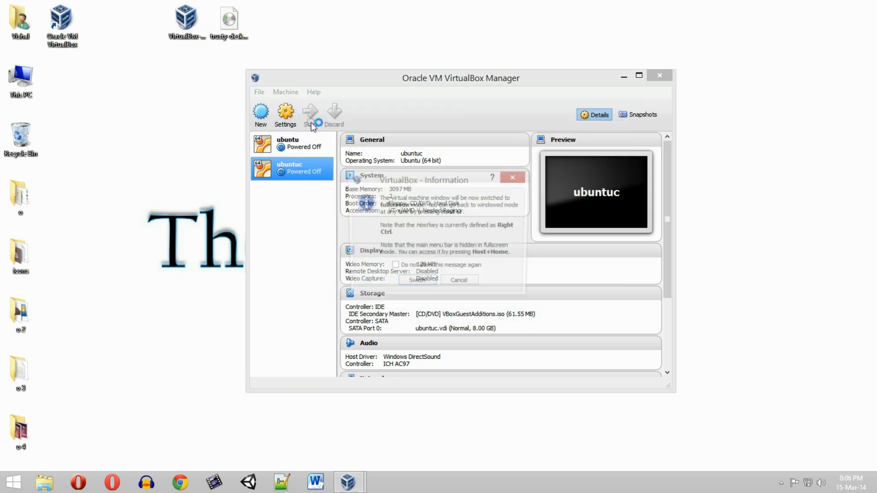
click(423, 279)
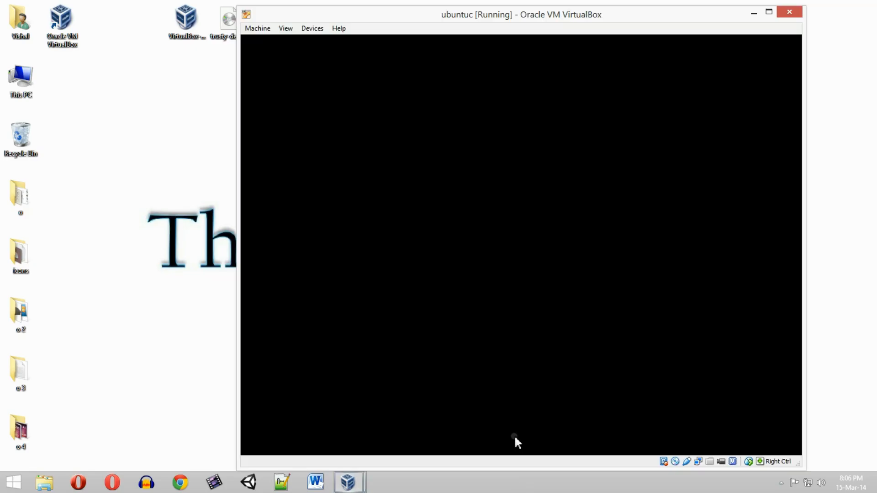
click(285, 28)
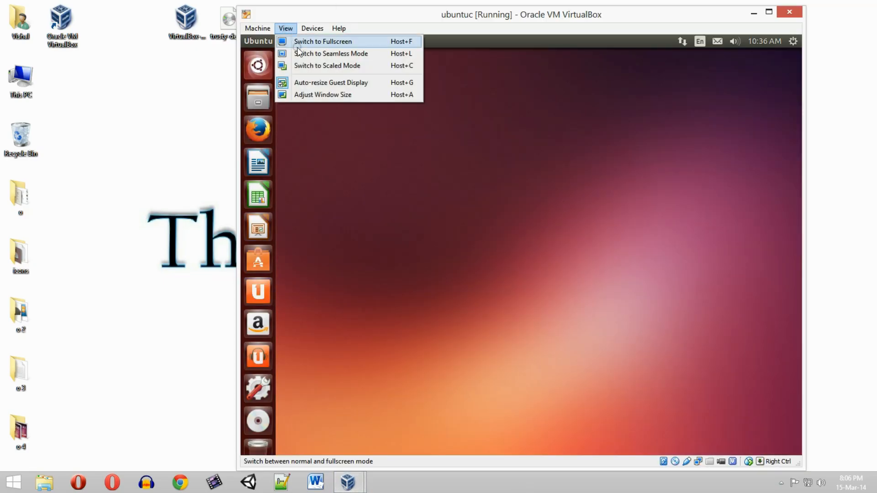
Go full-screen, verify ubuntuc shows 3.0 GiB memory and 2 CPUs, then close Details and System Monitor
click(322, 40)
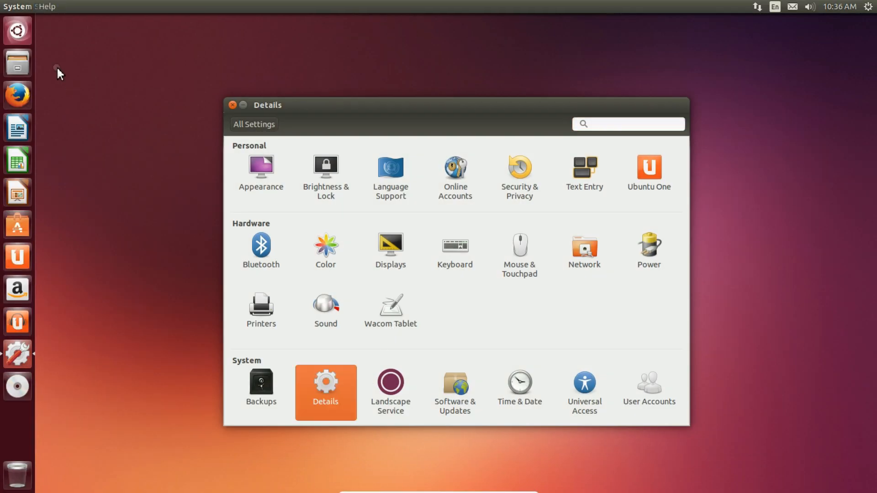
click(17, 29)
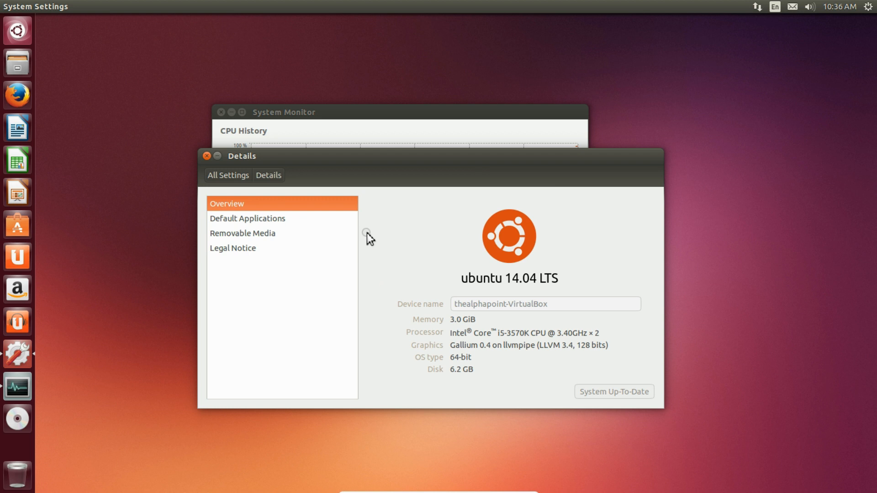
mouse_move(596, 337)
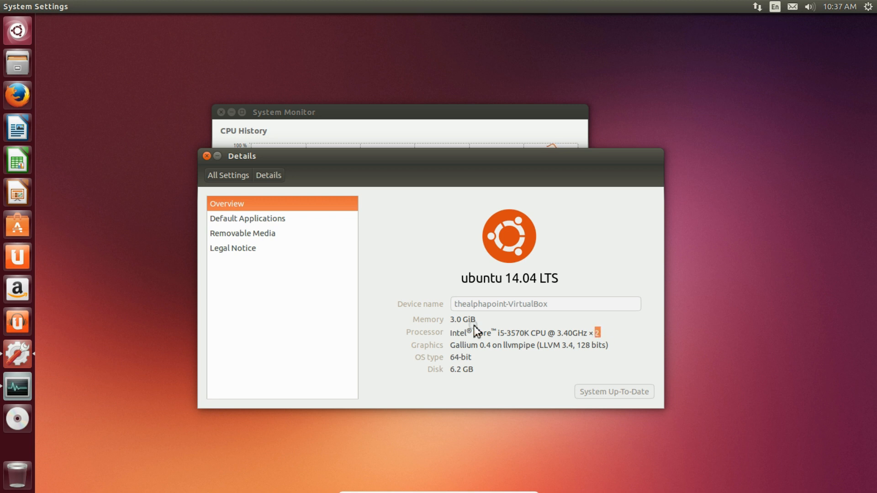
double_click(462, 319)
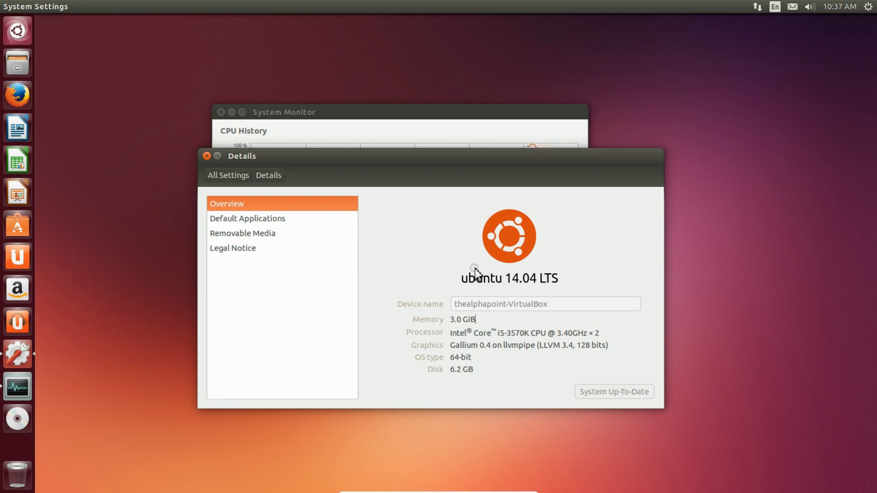
click(205, 157)
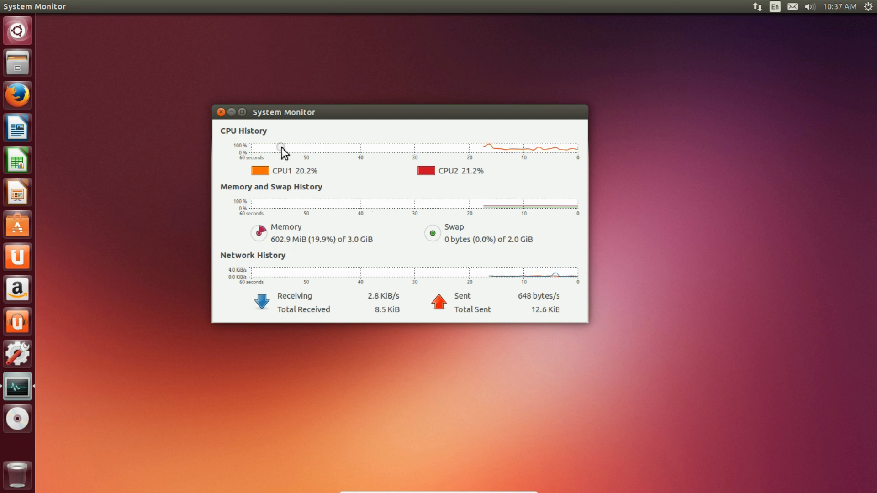
click(220, 112)
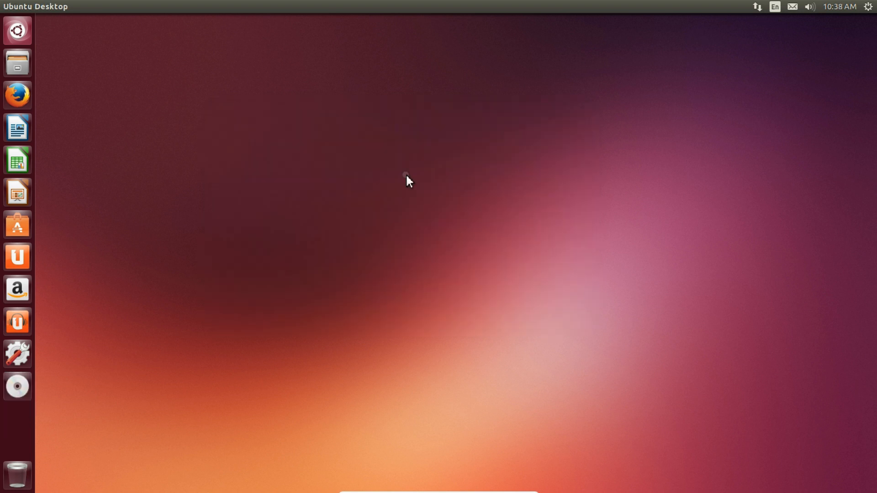